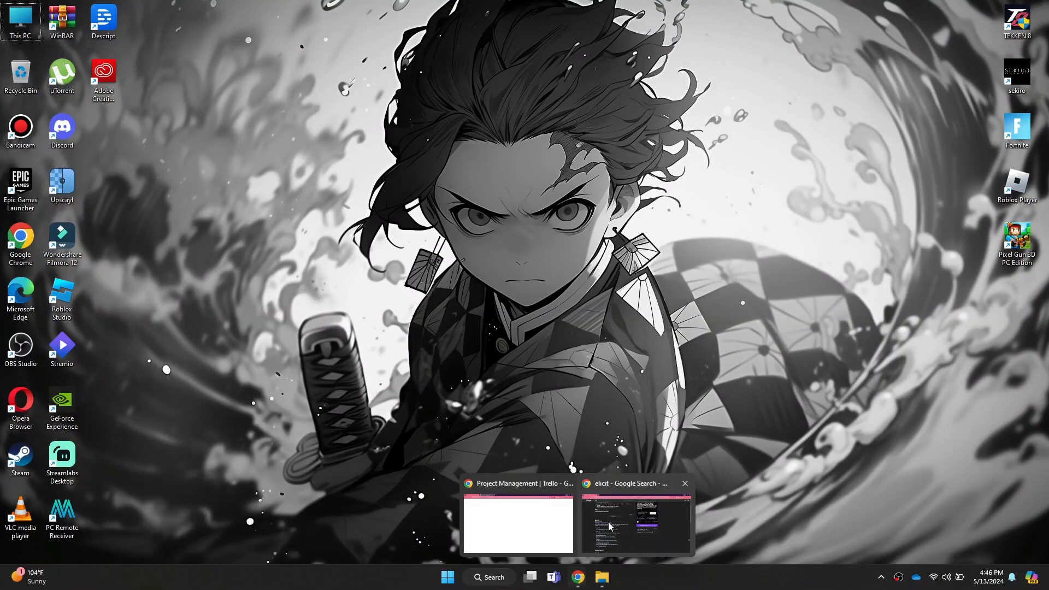
# Restore the Google results for 'elicit' and open the Elicit AI Research Assistant site
pyautogui.click(633, 524)
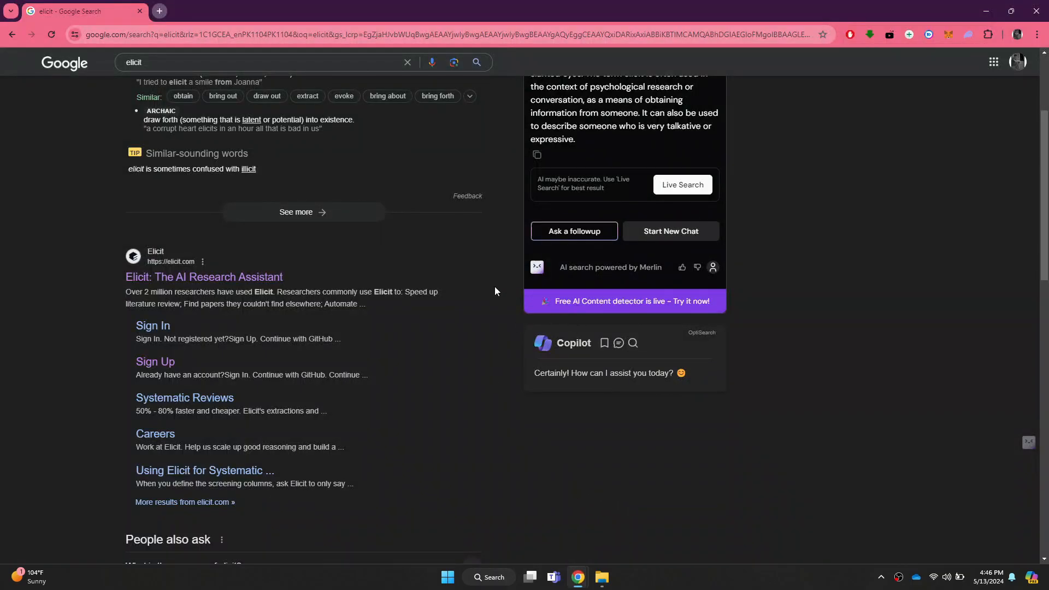
pyautogui.scroll(3)
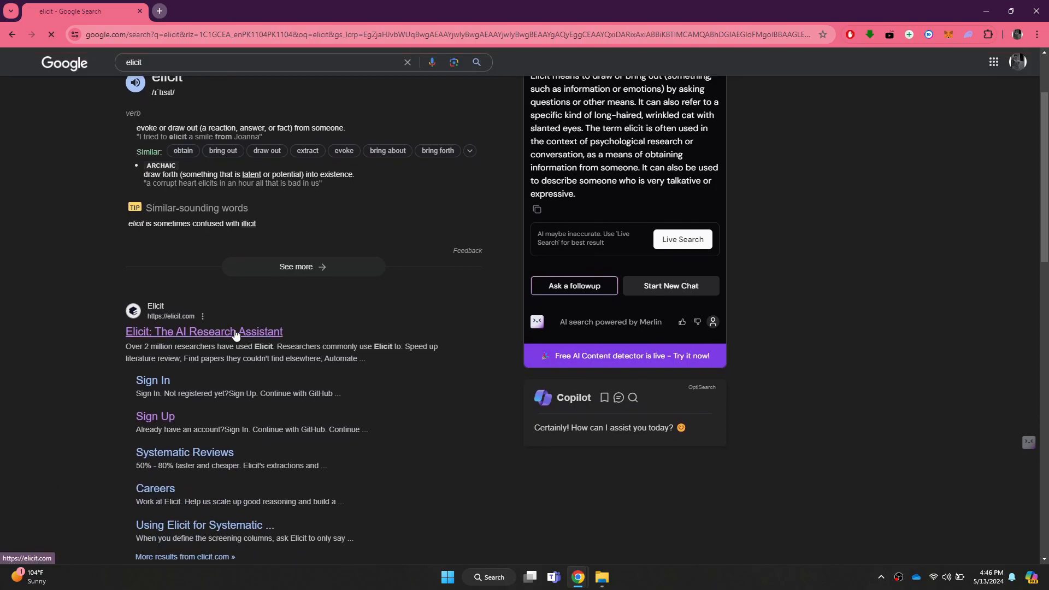
# Enter 'what is the difference between physical activities and anxiety' in Find papers
pyautogui.click(202, 331)
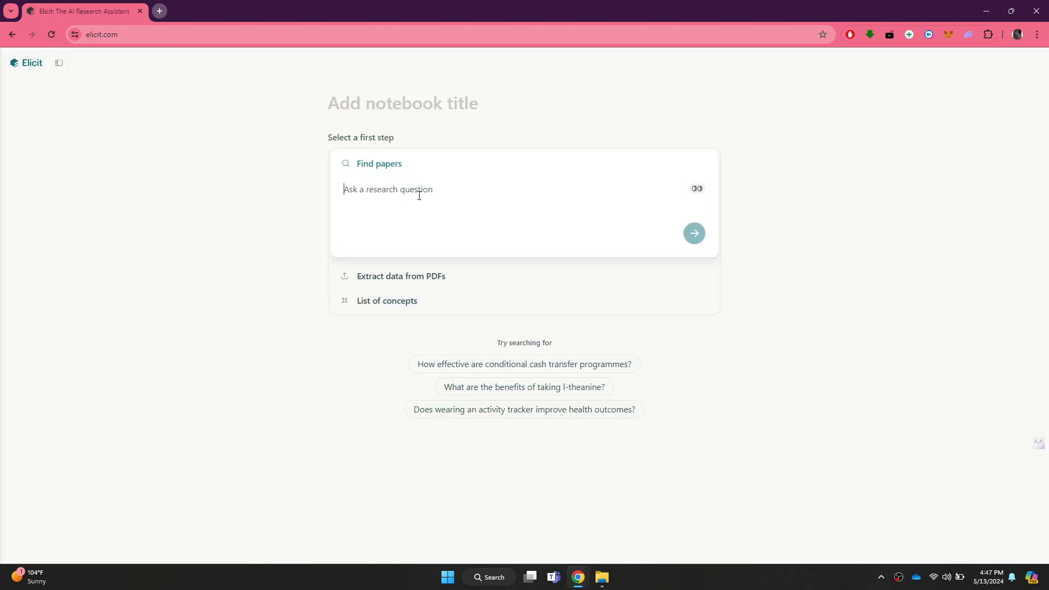
pyautogui.write('what is the')
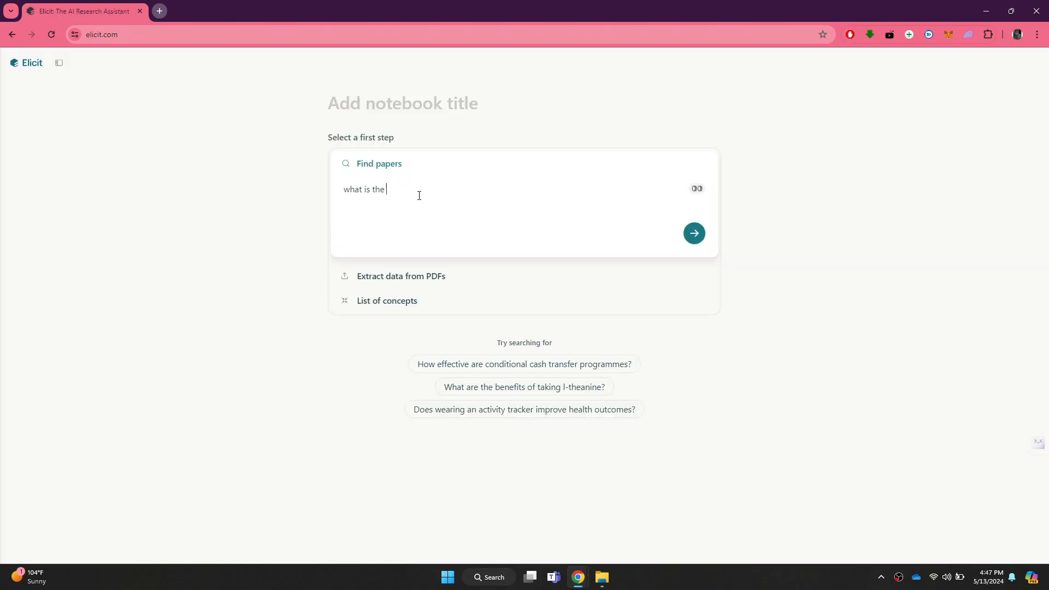
pyautogui.write('difference between physical a')
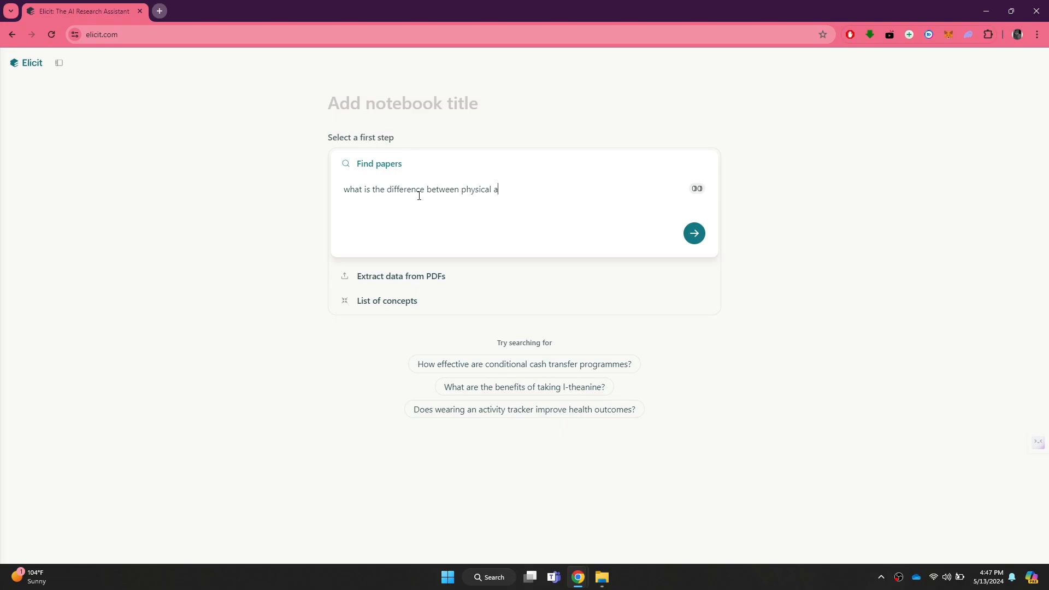
pyautogui.write('ctivities and anxiet')
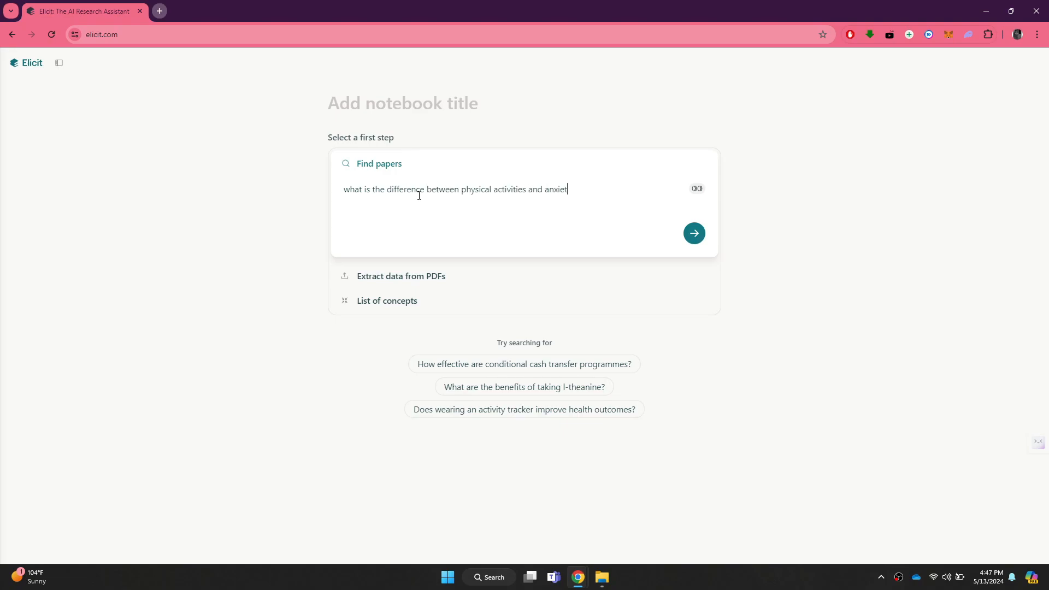
pyautogui.write('y')
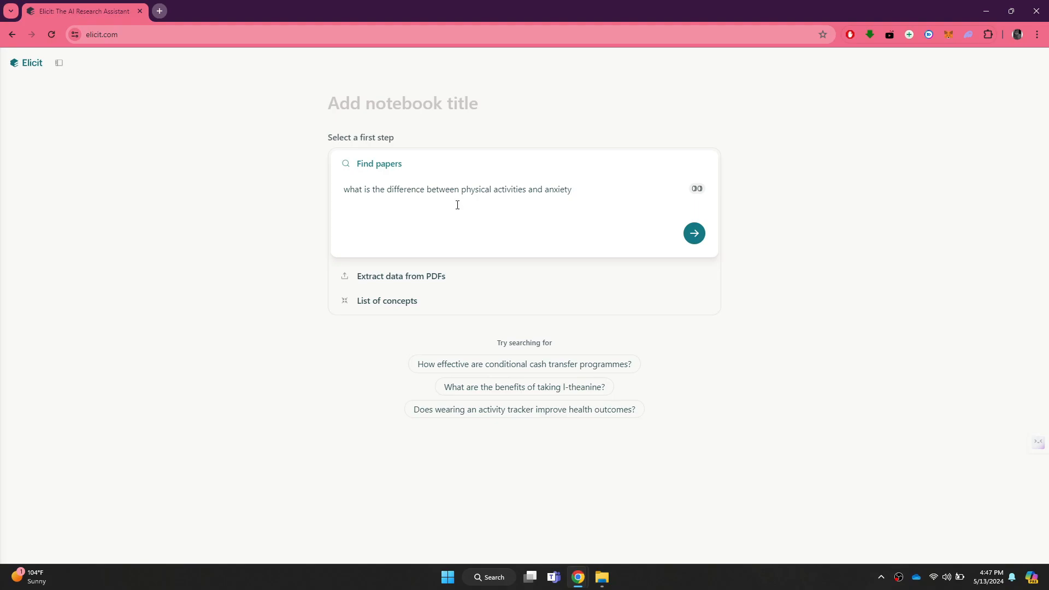
# Submit the question and scroll through the paper results table to the last result
pyautogui.click(694, 233)
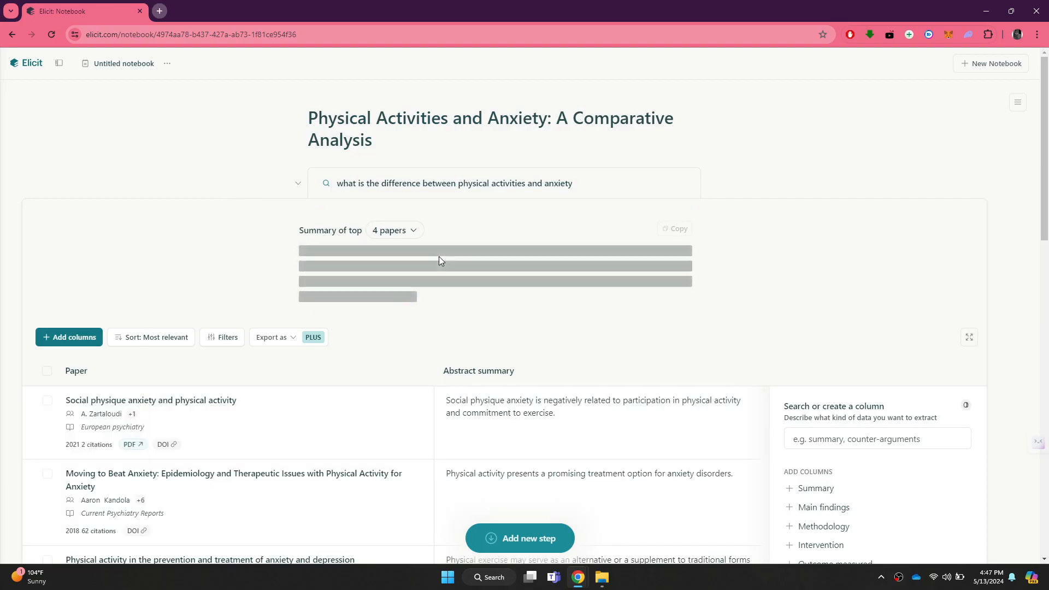
pyautogui.scroll(-3)
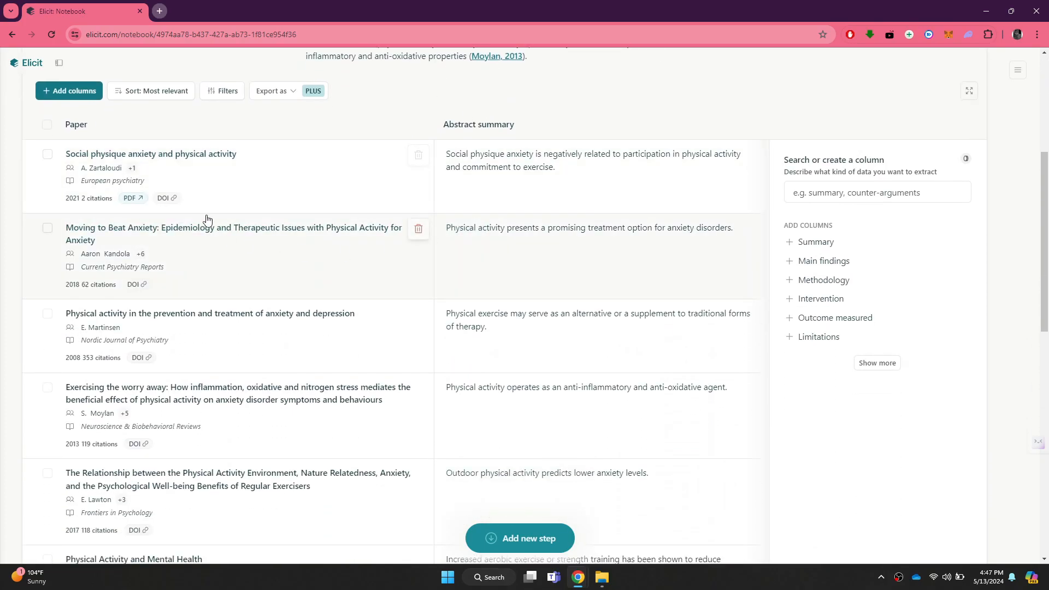
pyautogui.moveTo(543, 168)
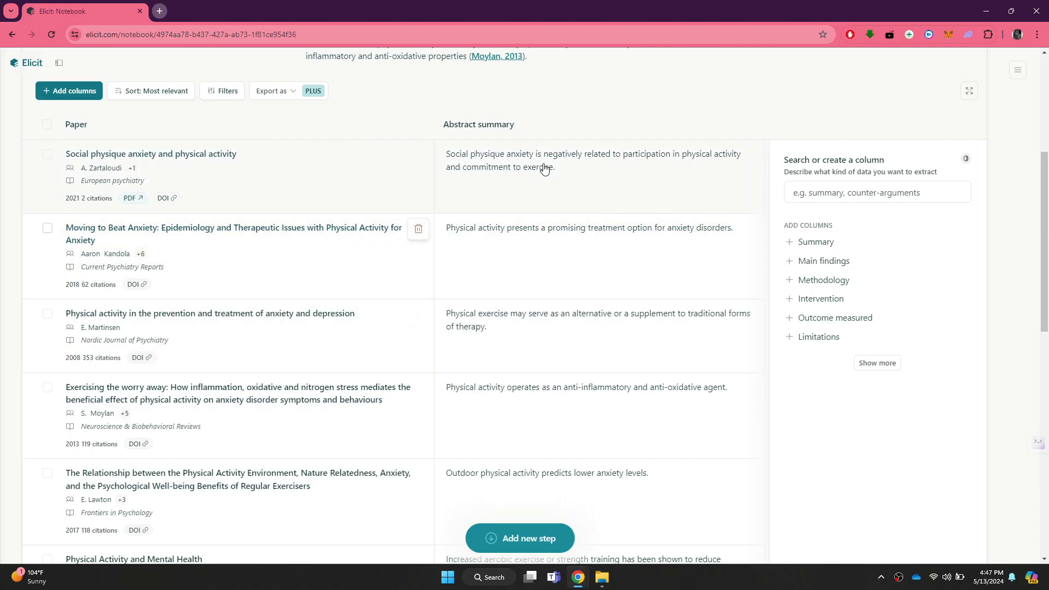
pyautogui.moveTo(233, 213)
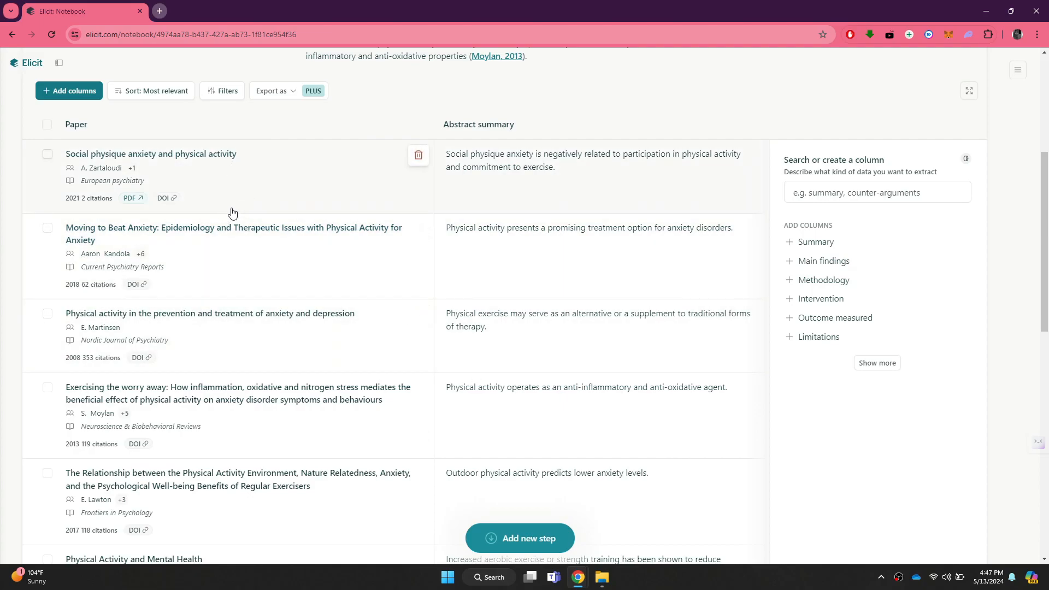
pyautogui.moveTo(221, 182)
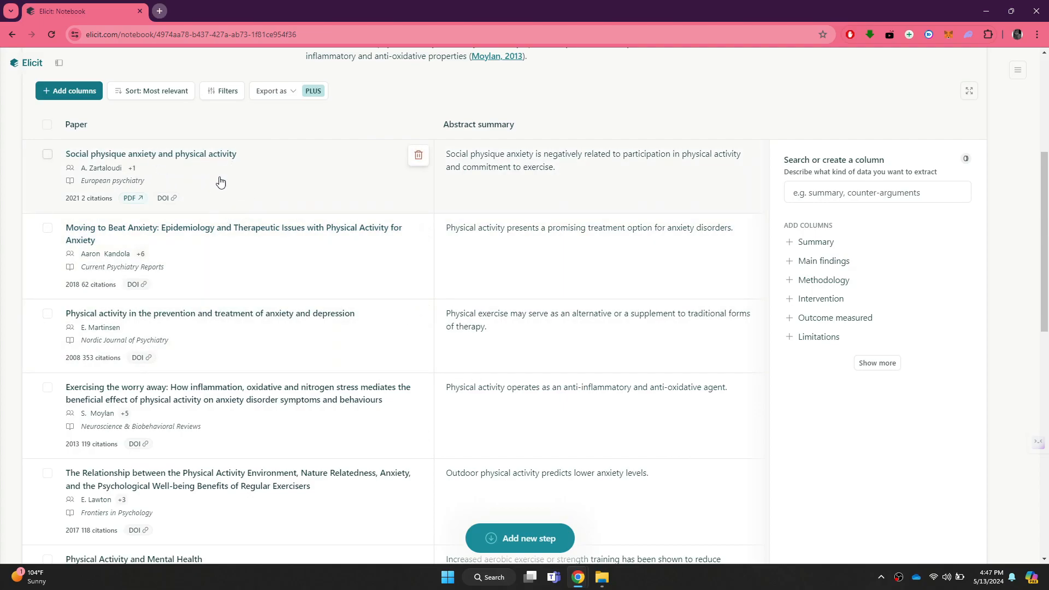
pyautogui.scroll(-3)
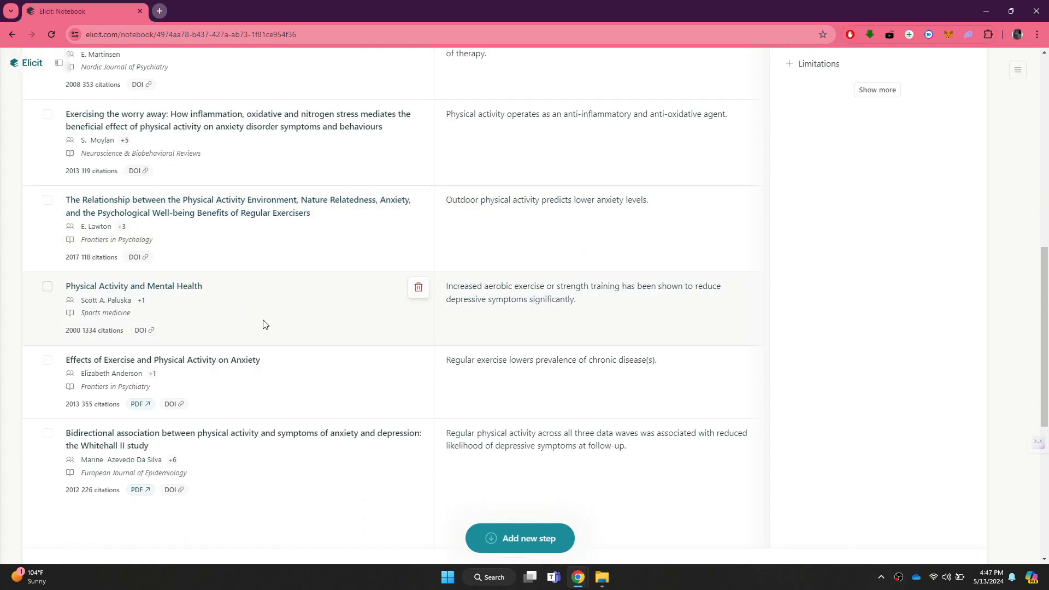
pyautogui.moveTo(527, 304)
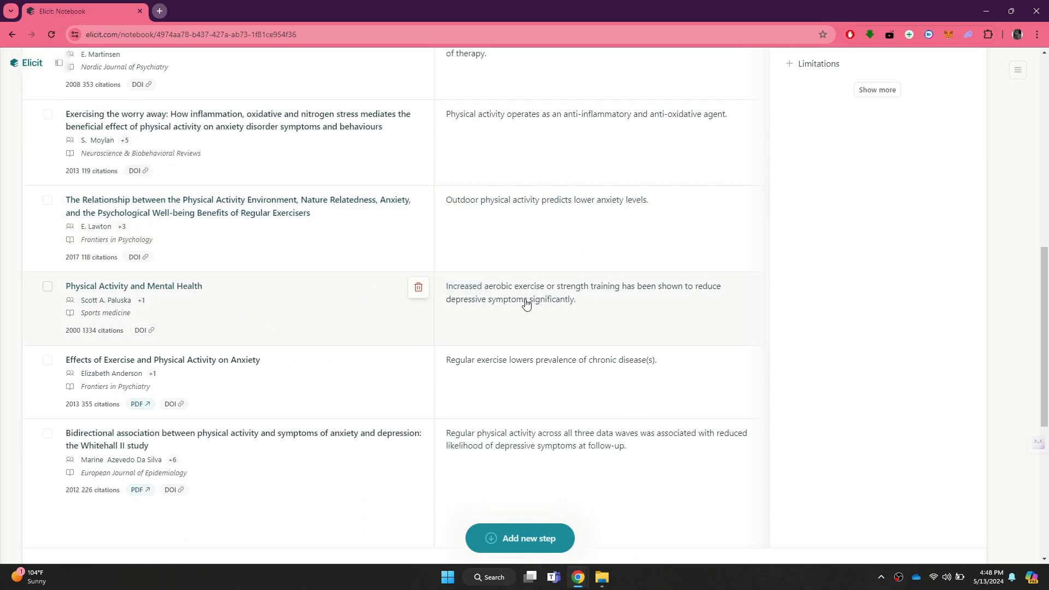
pyautogui.scroll(-3)
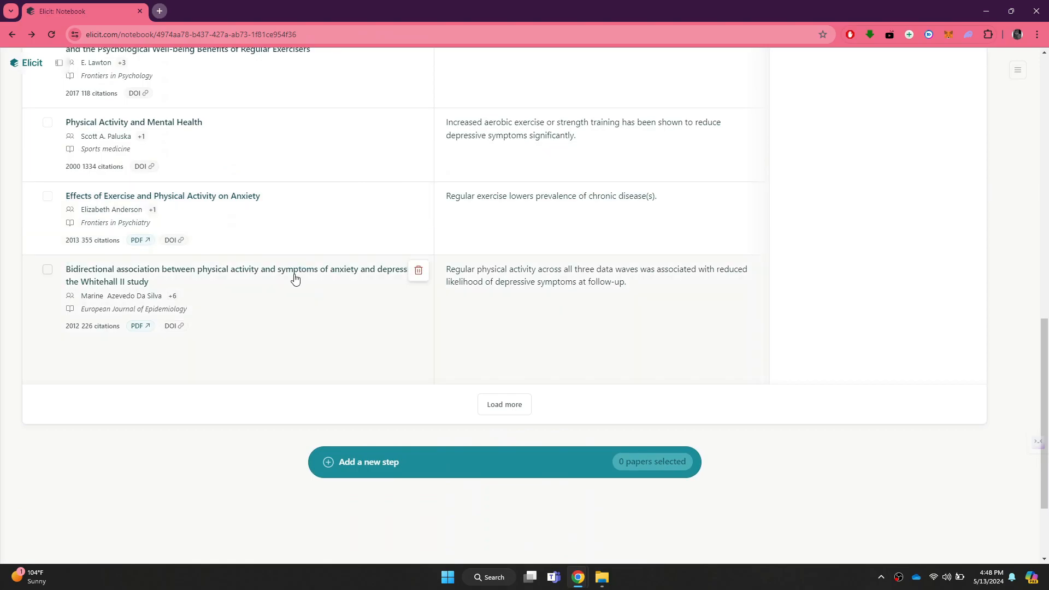
# Open and read the Whitehall II bidirectional association paper
pyautogui.click(235, 269)
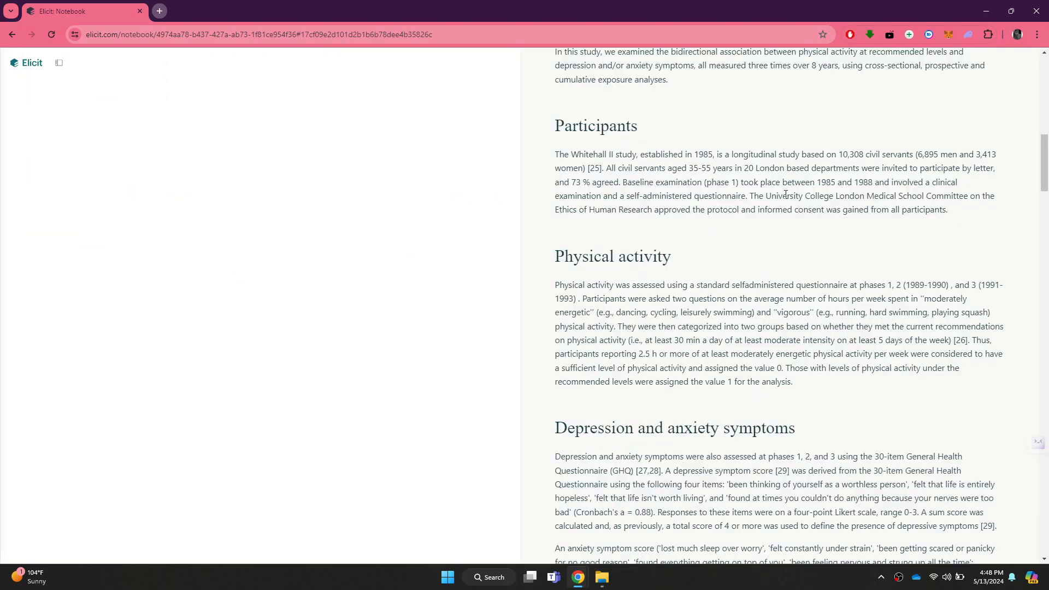
pyautogui.scroll(3)
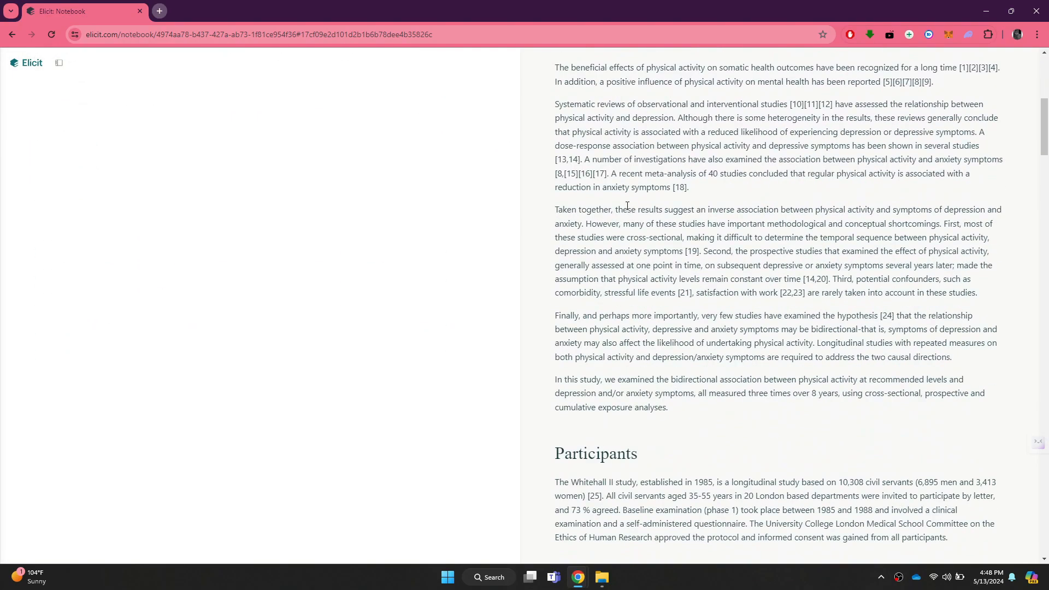
pyautogui.scroll(-3)
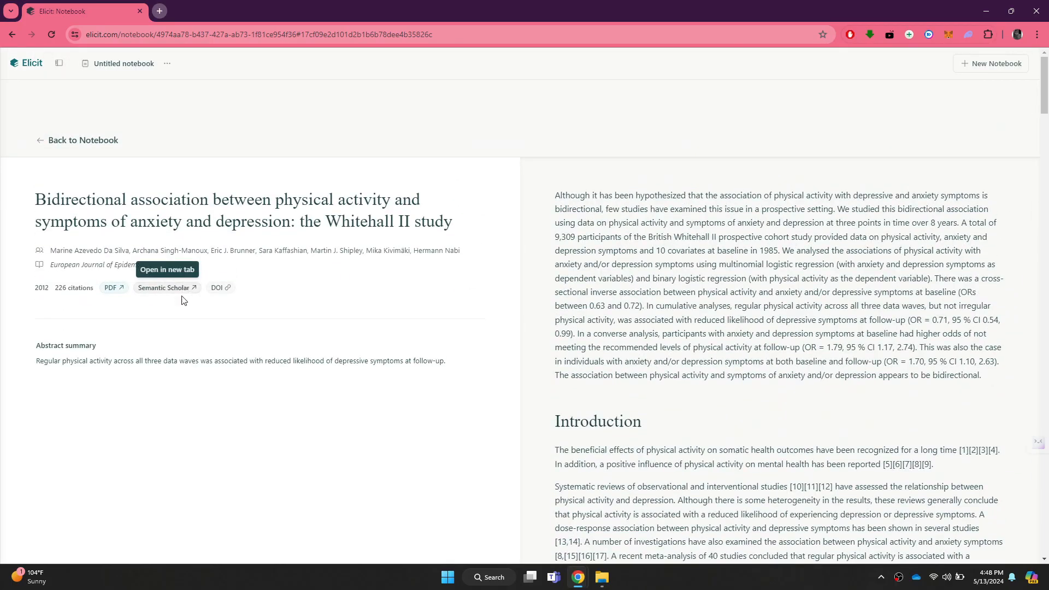
pyautogui.moveTo(257, 331)
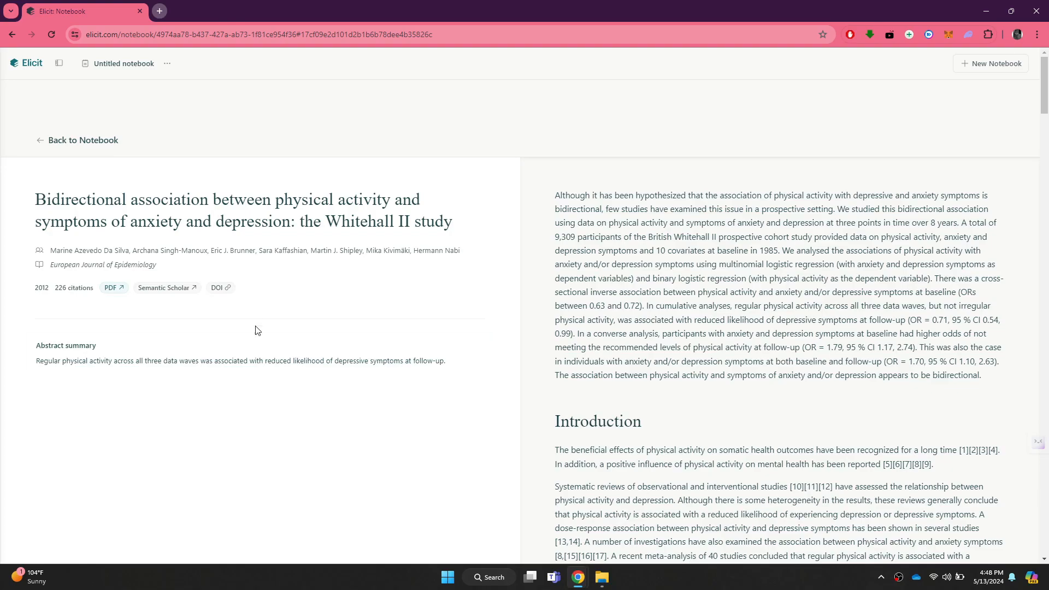
pyautogui.moveTo(26, 74)
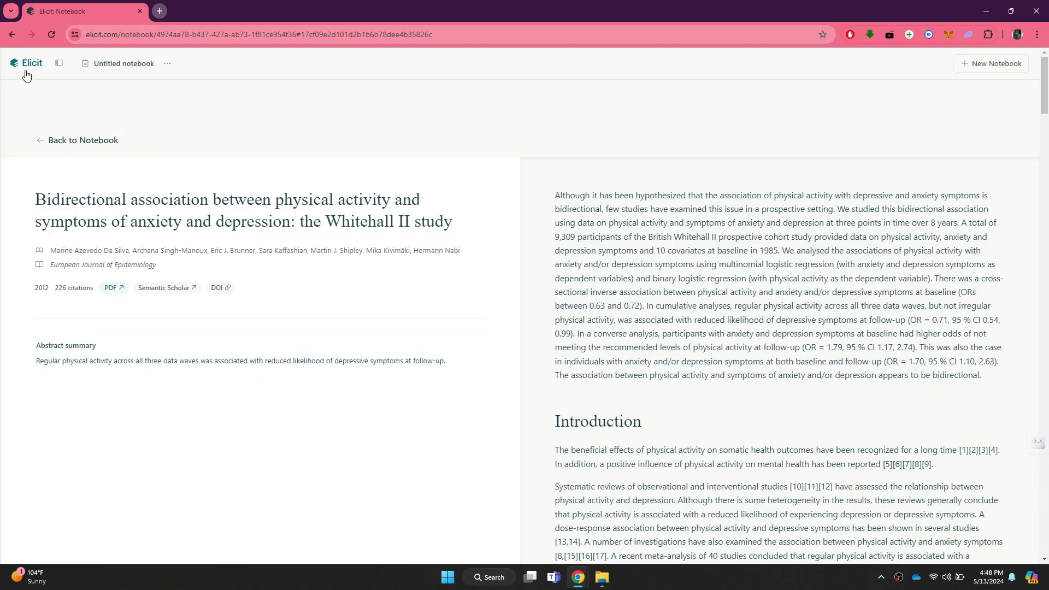
# Start Extract data from PDFs and select 'RE complete theory' from Downloads
pyautogui.click(27, 63)
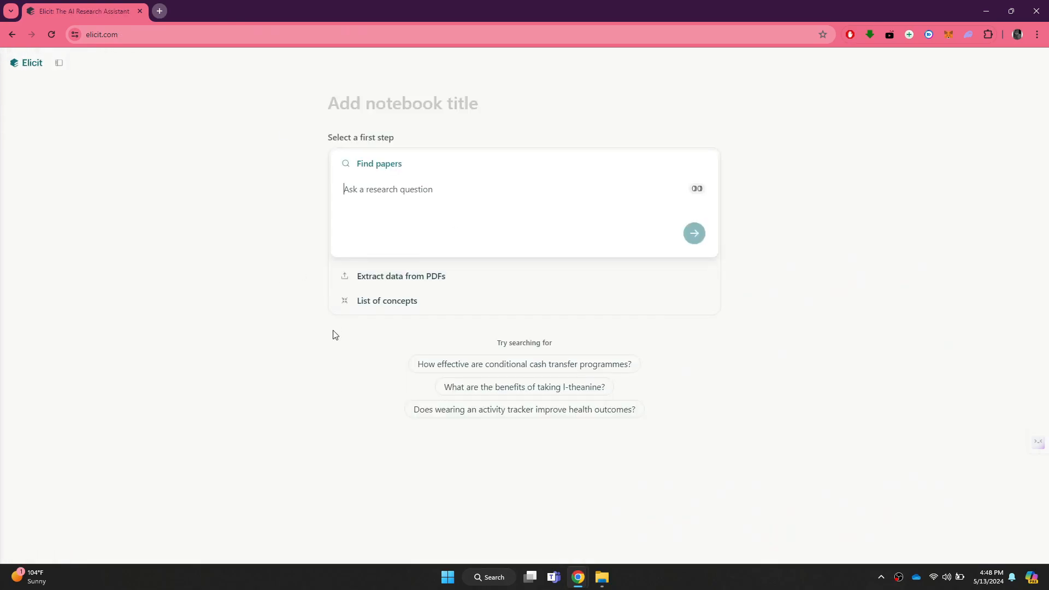
pyautogui.click(401, 275)
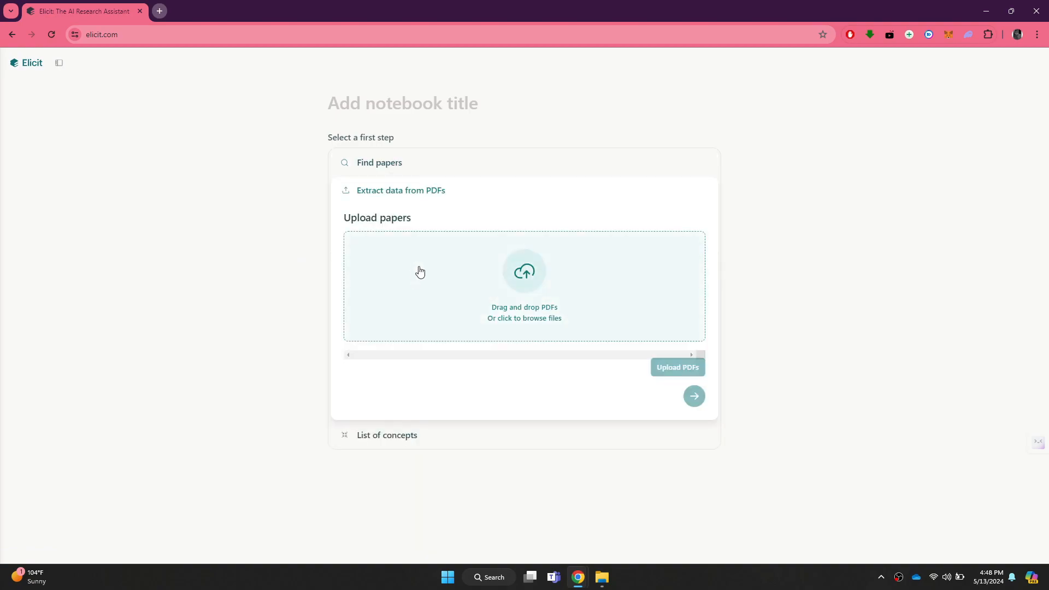
pyautogui.click(524, 288)
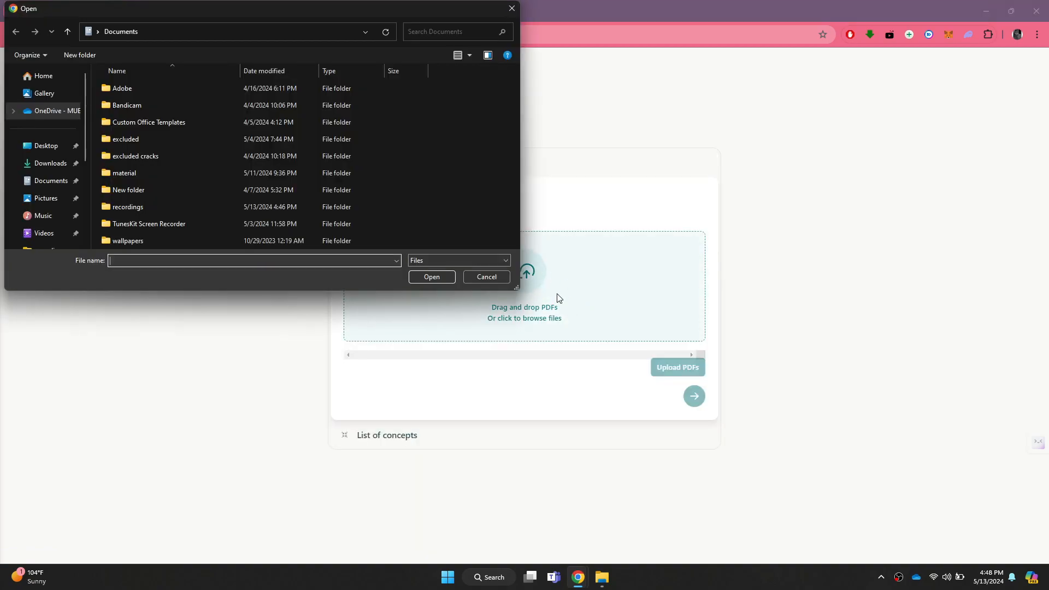
pyautogui.click(50, 164)
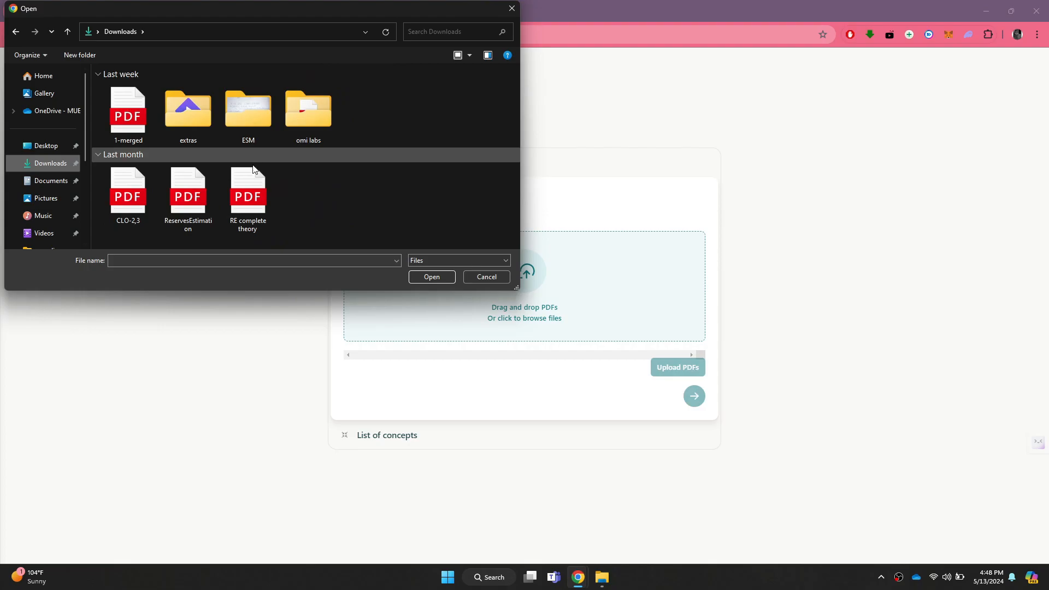
pyautogui.click(431, 277)
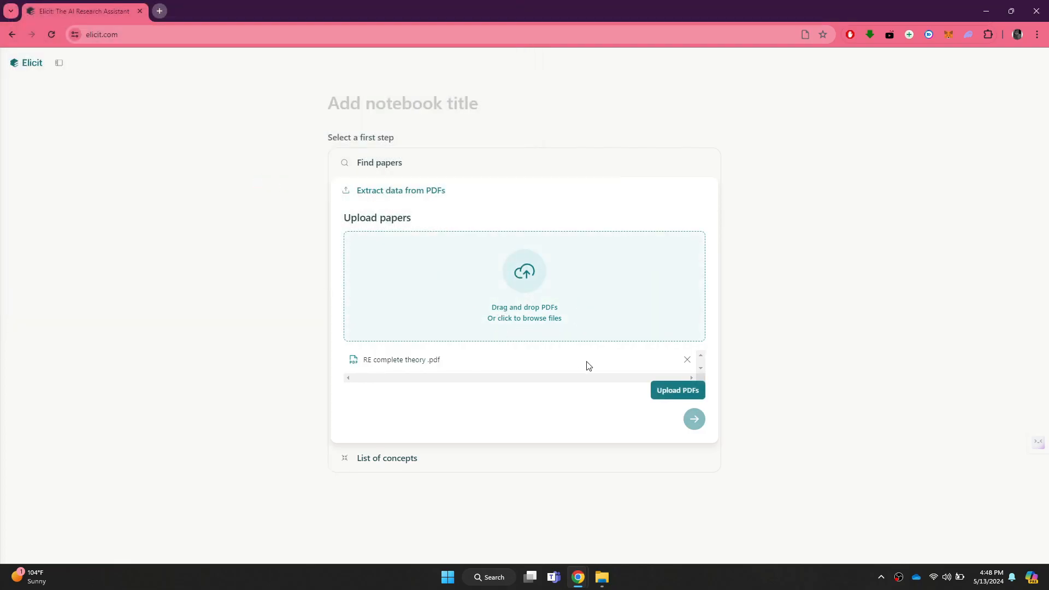
pyautogui.moveTo(677, 390)
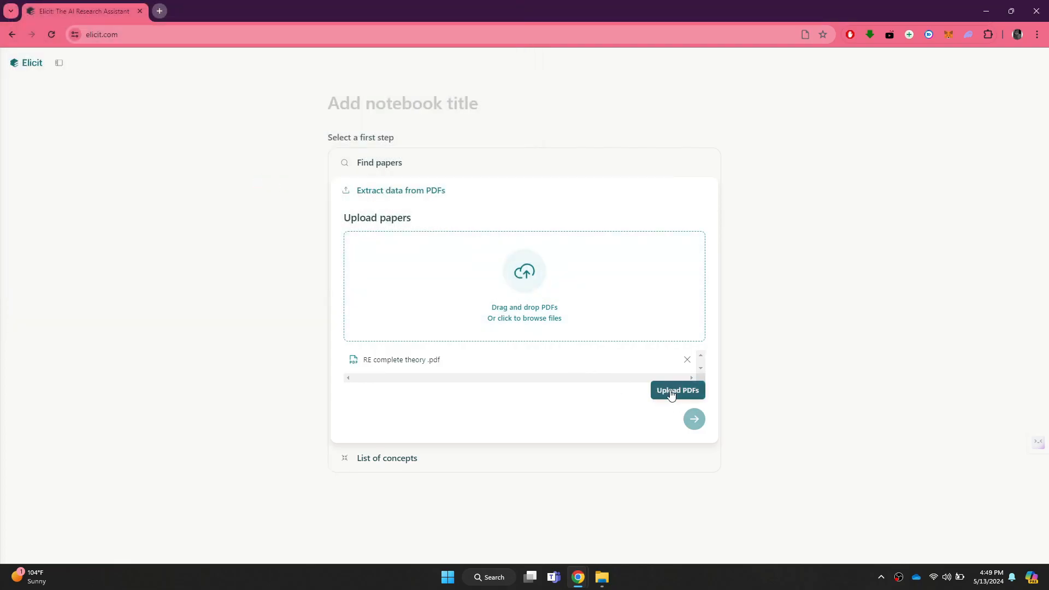
# Upload 'RE complete theory.pdf' so the library holds one paper
pyautogui.click(676, 390)
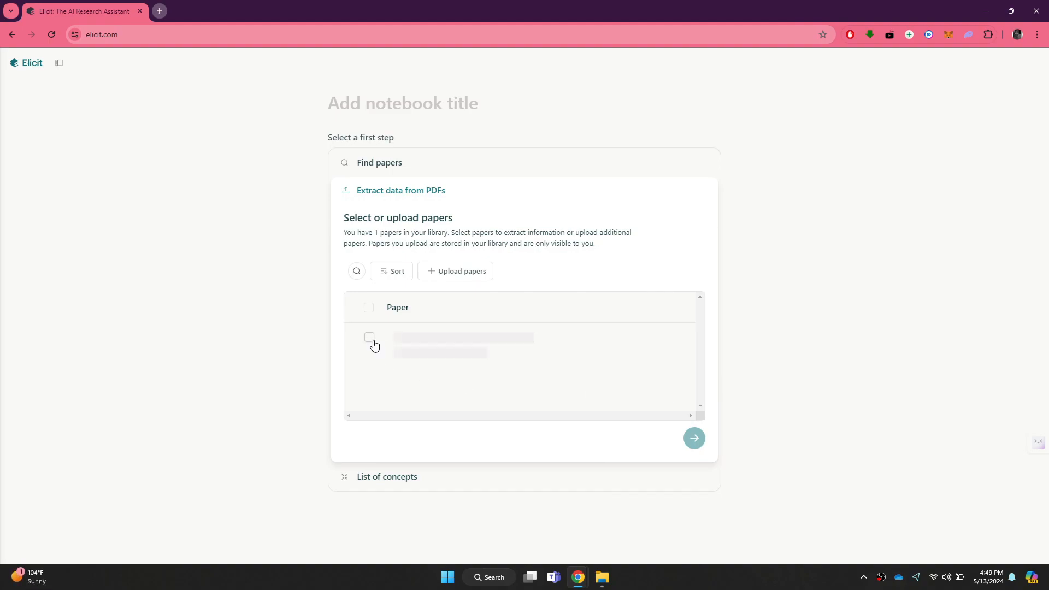
pyautogui.moveTo(695, 438)
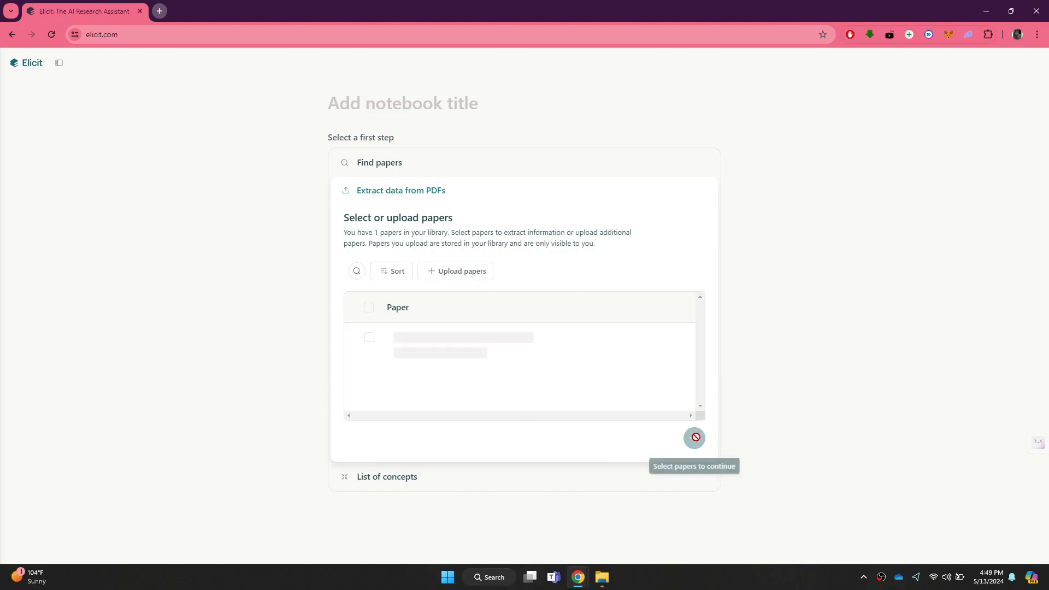
pyautogui.moveTo(507, 439)
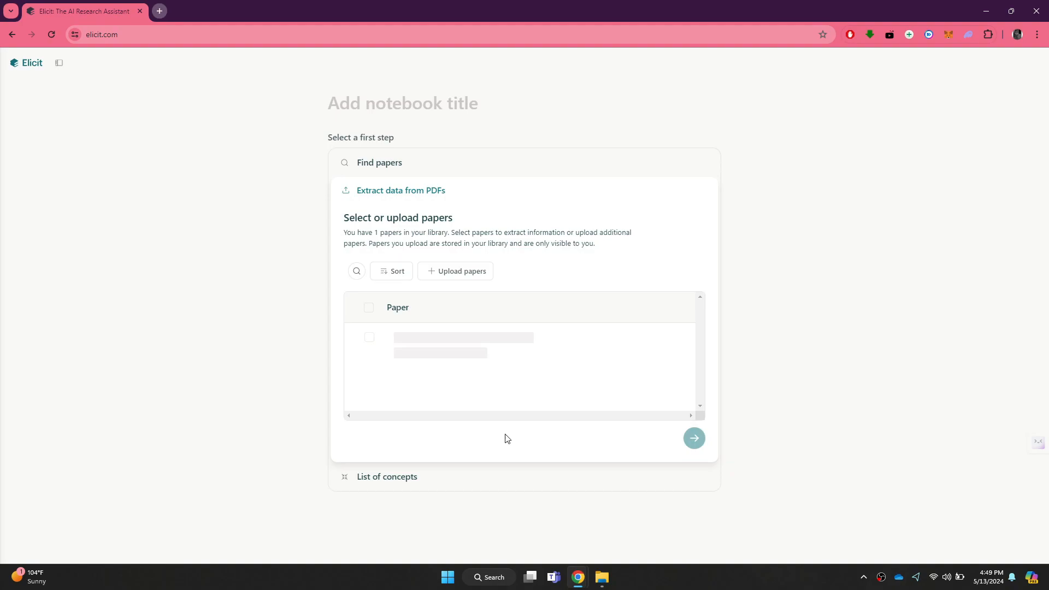